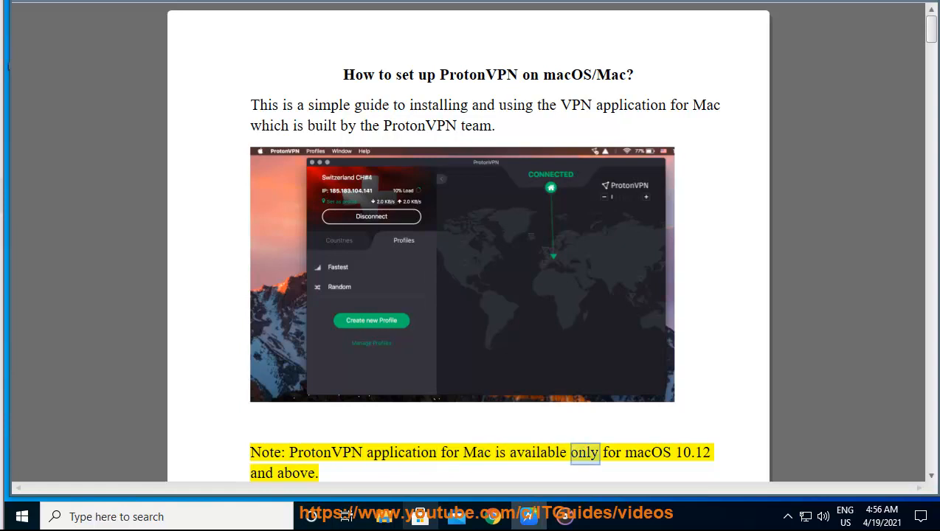
# Step: Scroll with the narration from the guide title through downloading, extracting and dragging ProtonVPN into Applications
pyautogui.scroll(-3)
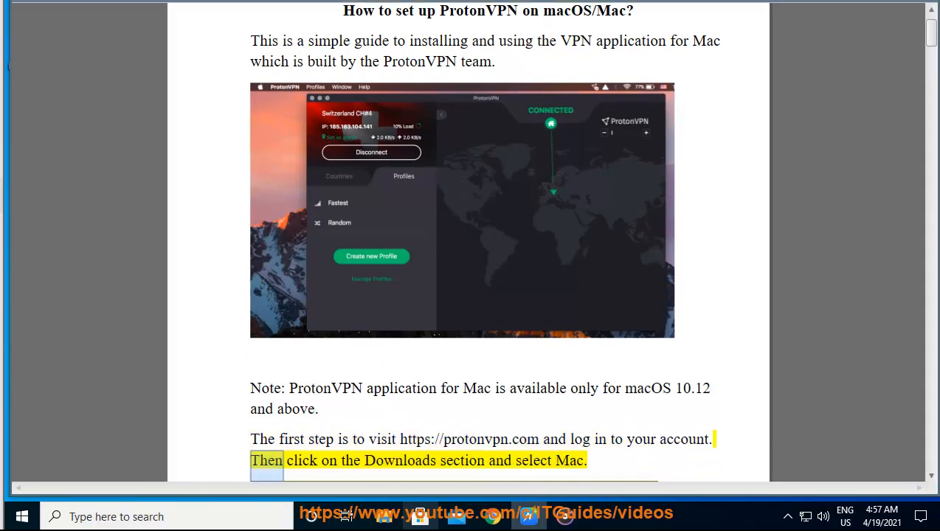
pyautogui.scroll(-3)
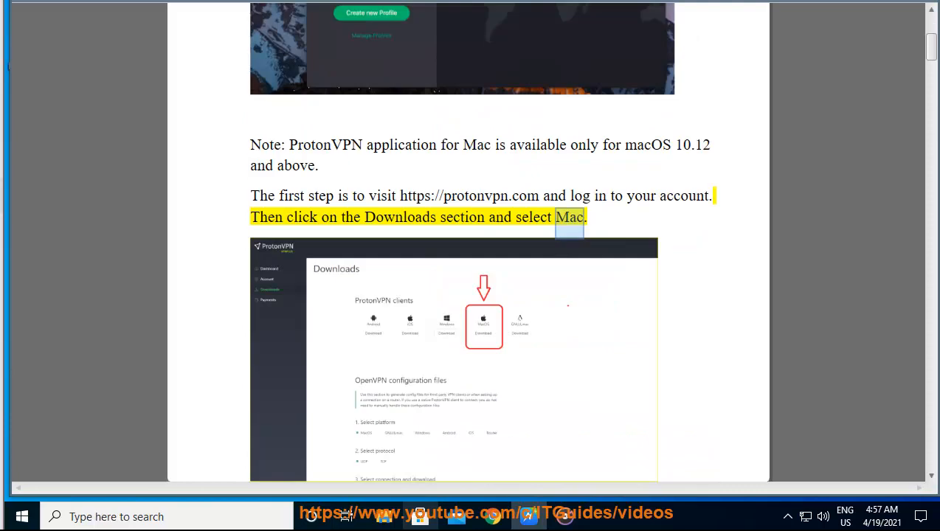
pyautogui.scroll(-3)
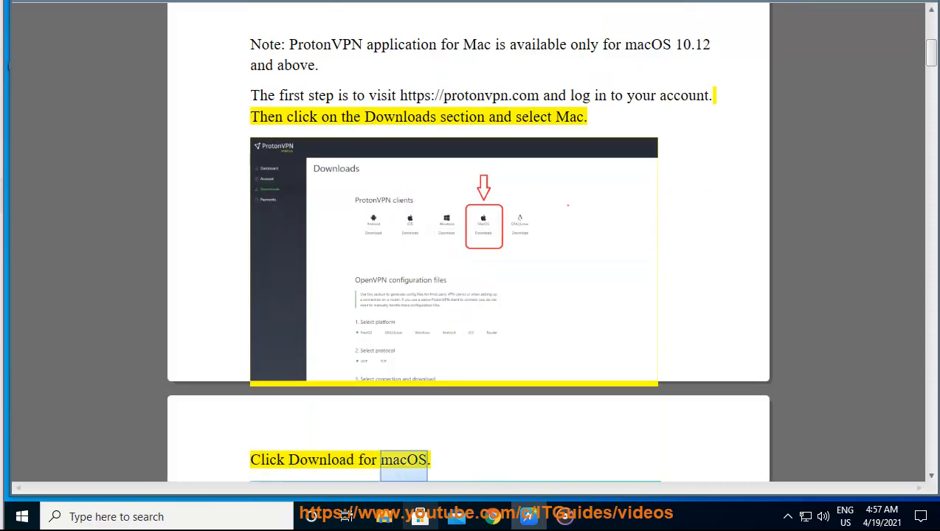
pyautogui.scroll(-3)
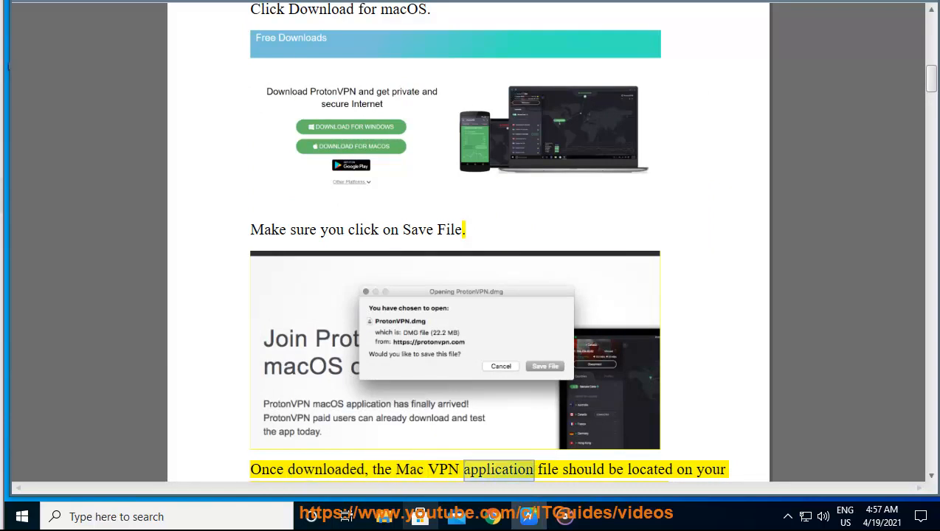
pyautogui.scroll(-3)
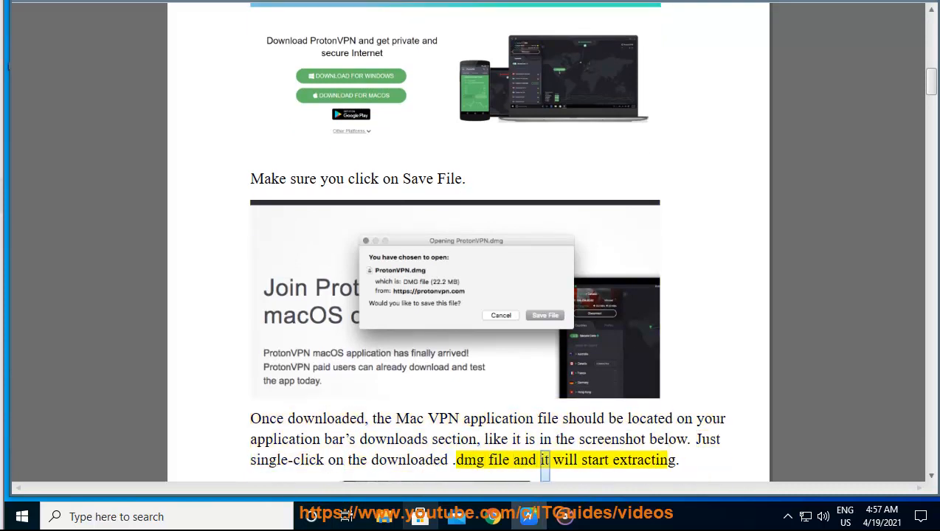
pyautogui.scroll(-3)
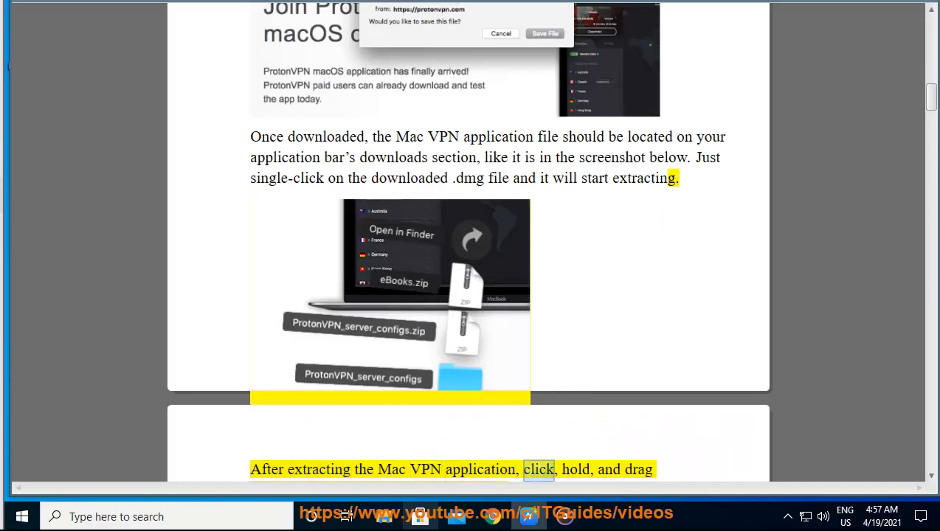
pyautogui.scroll(-3)
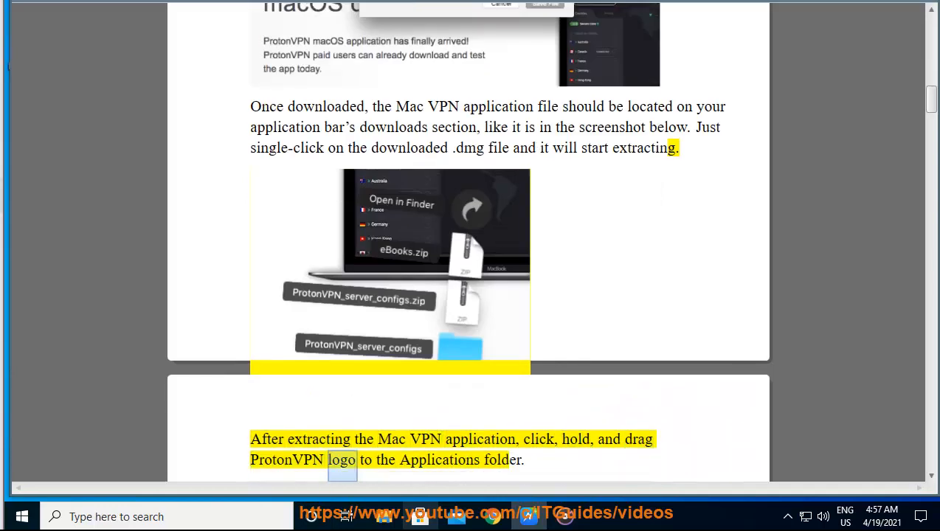
pyautogui.scroll(-3)
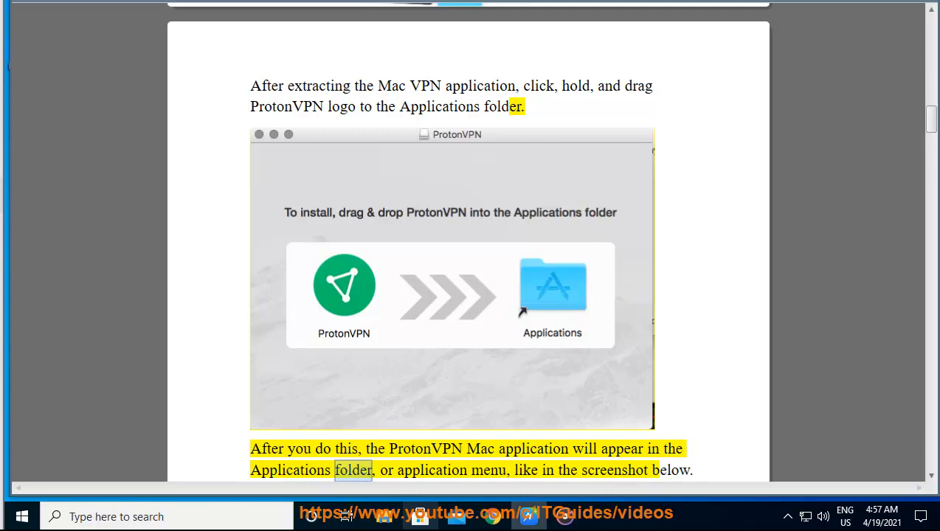
# Step: Follow the narration through opening the app and the downloaded-from-Internet prompt paragraphs
pyautogui.doubleClick(614, 470)
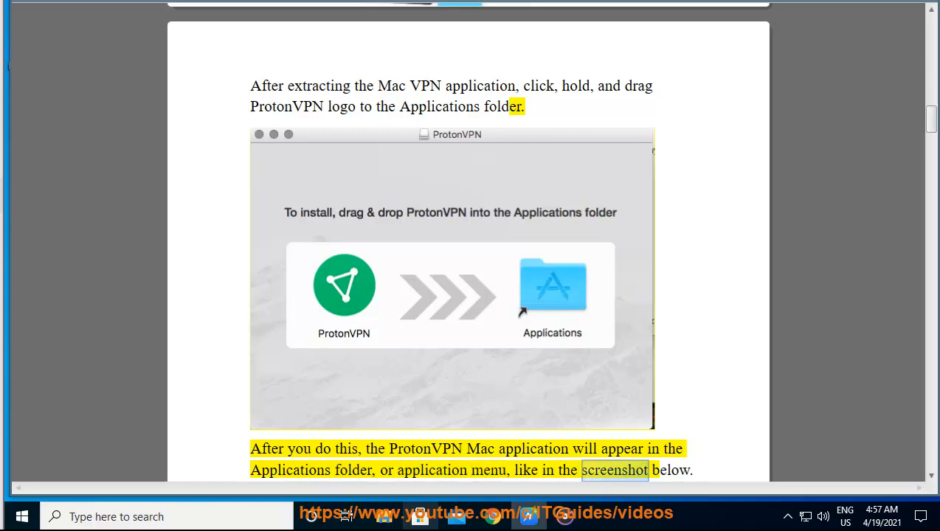
pyautogui.scroll(-3)
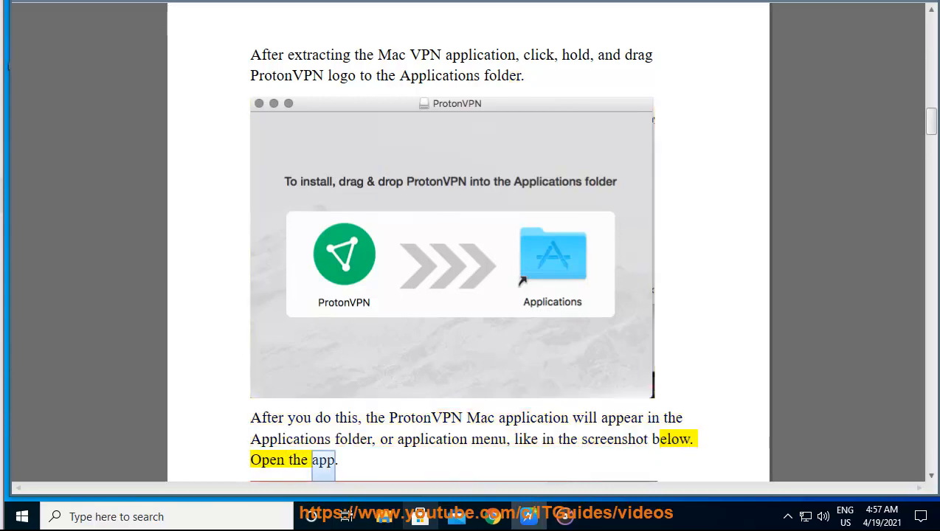
pyautogui.scroll(-3)
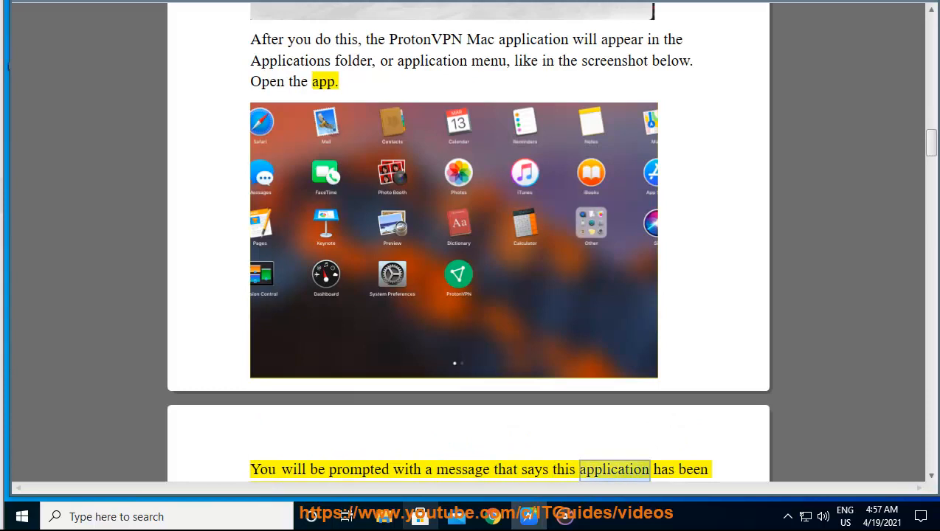
pyautogui.scroll(-3)
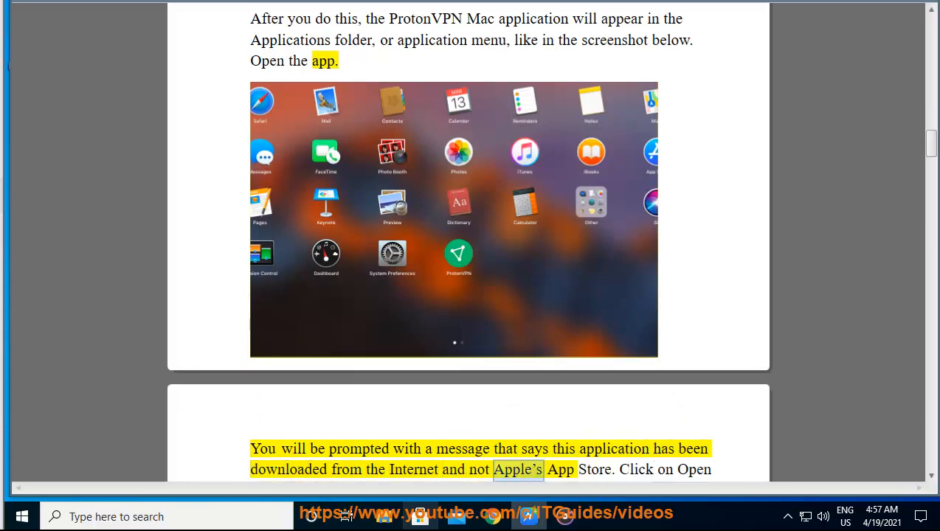
pyautogui.scroll(-3)
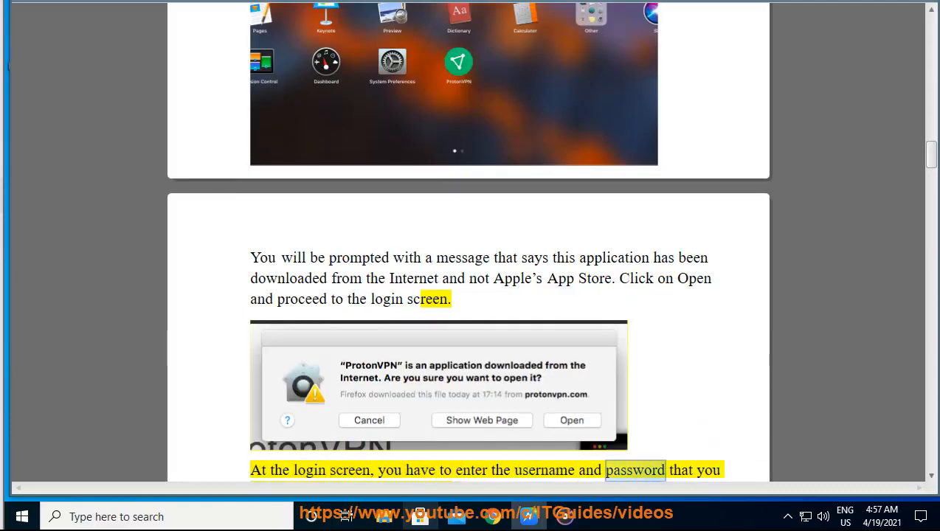
pyautogui.scroll(-3)
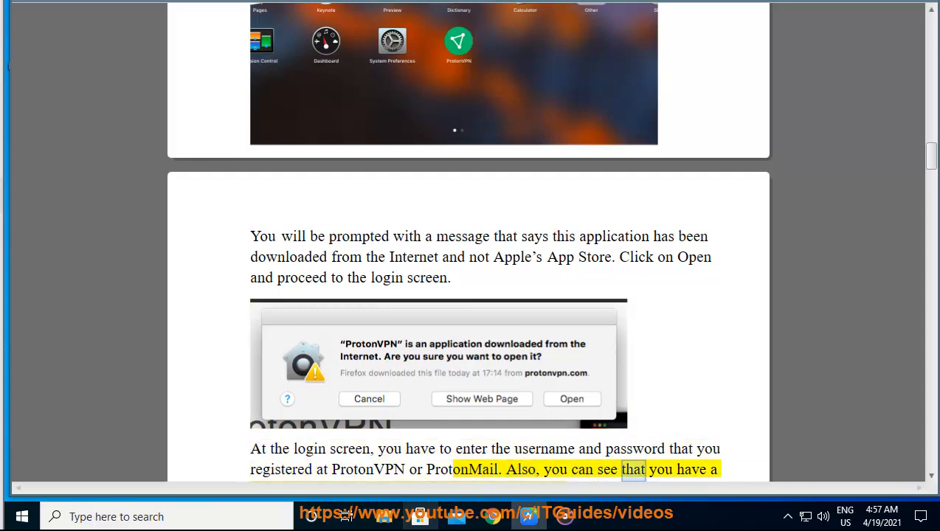
pyautogui.scroll(-3)
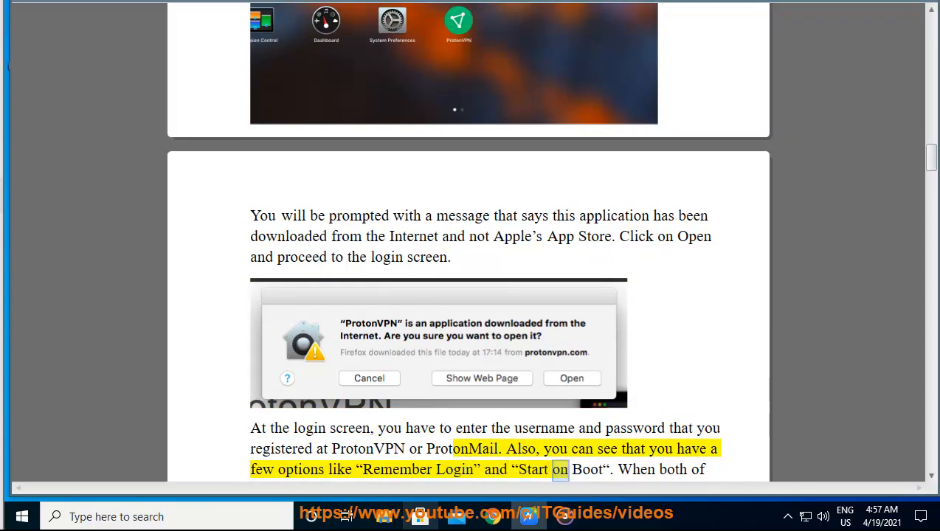
pyautogui.scroll(-3)
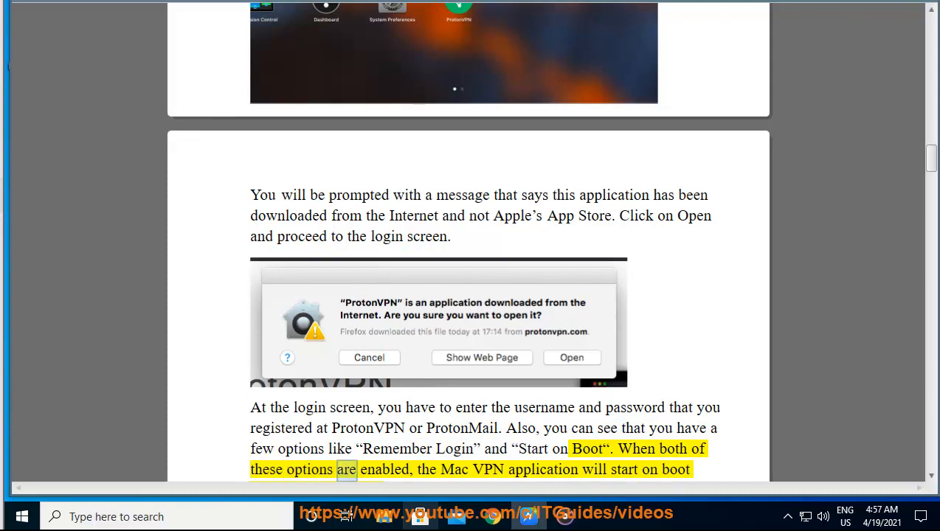
# Step: Continue reading through the Remember Login and Start on Boot options into successful sign-in
pyautogui.doubleClick(623, 470)
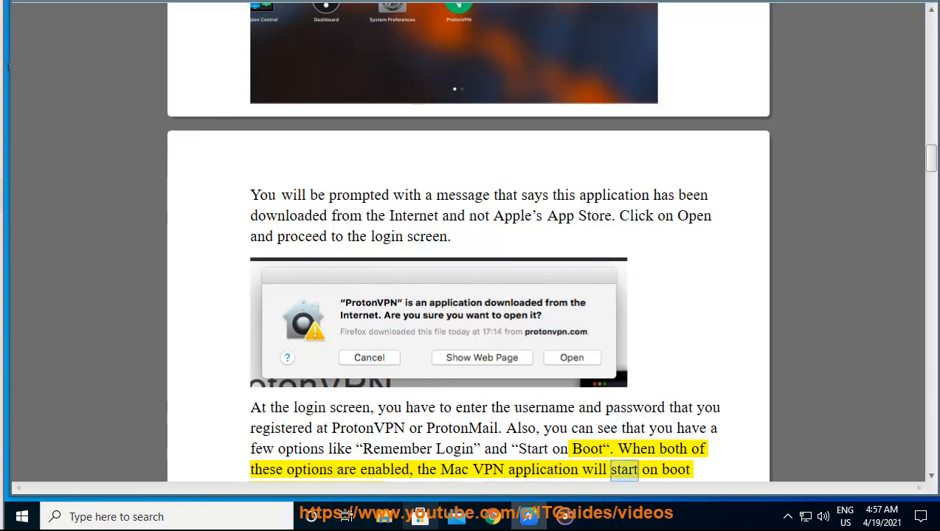
pyautogui.scroll(-3)
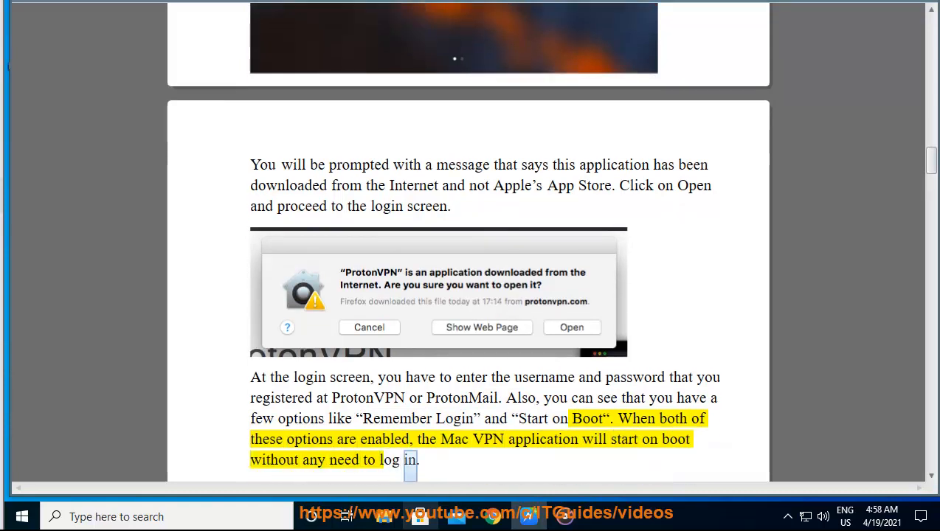
pyautogui.scroll(-3)
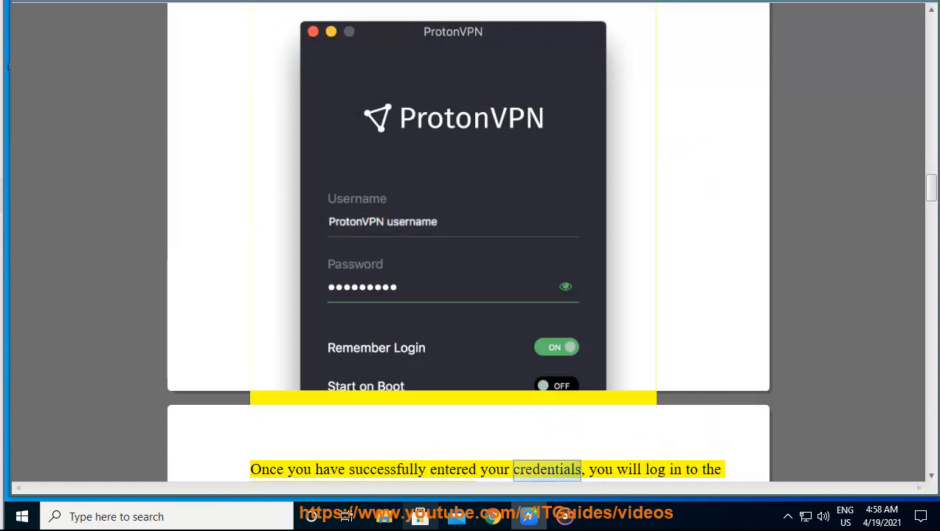
pyautogui.scroll(-3)
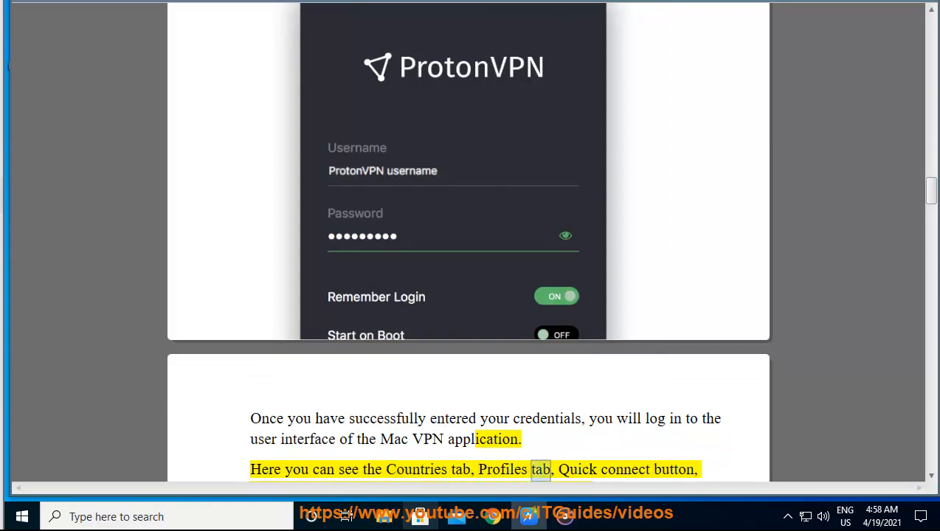
pyautogui.scroll(-3)
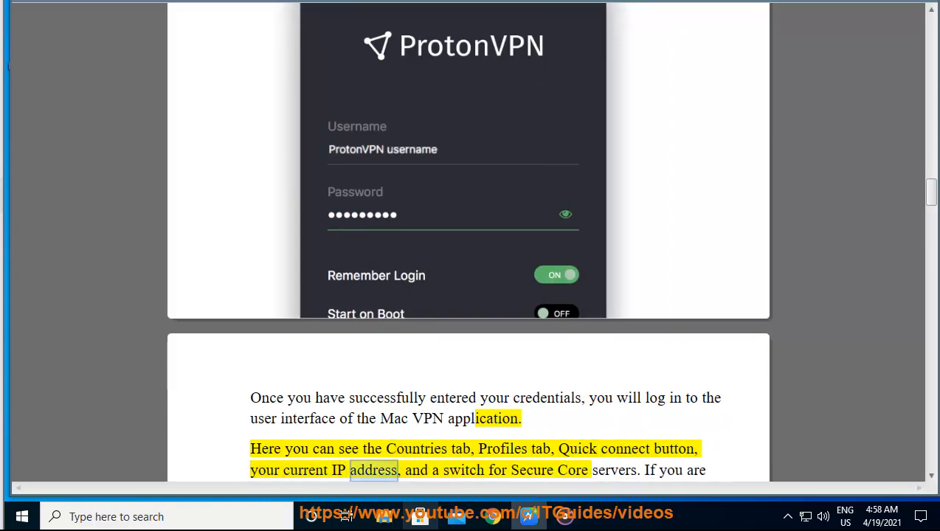
pyautogui.doubleClick(614, 469)
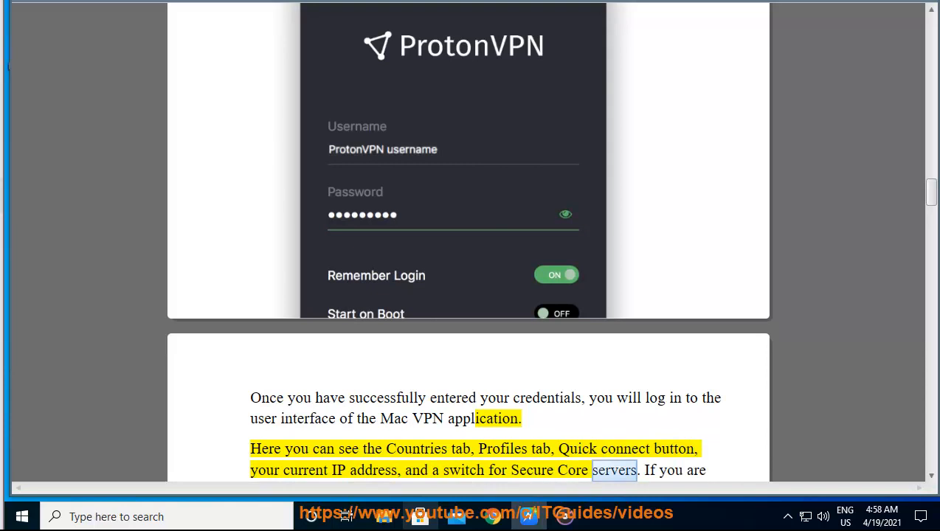
pyautogui.scroll(-3)
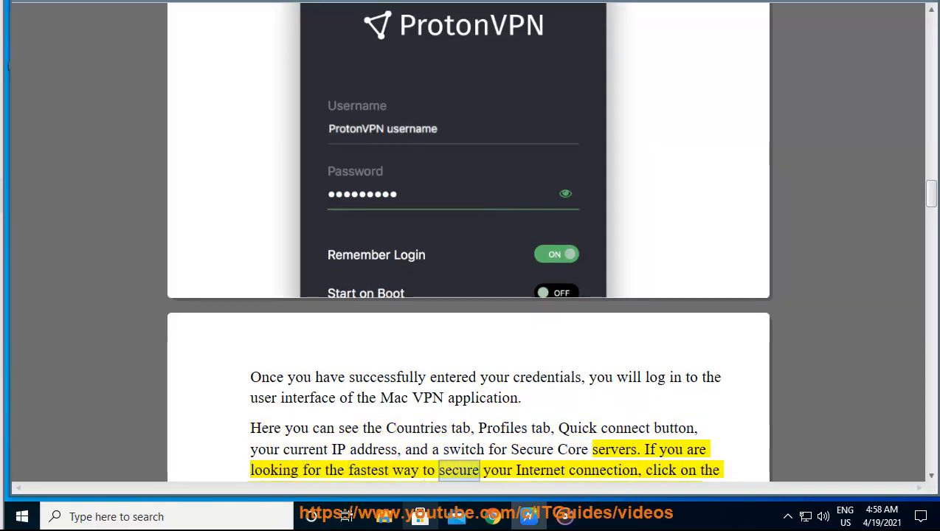
pyautogui.scroll(-3)
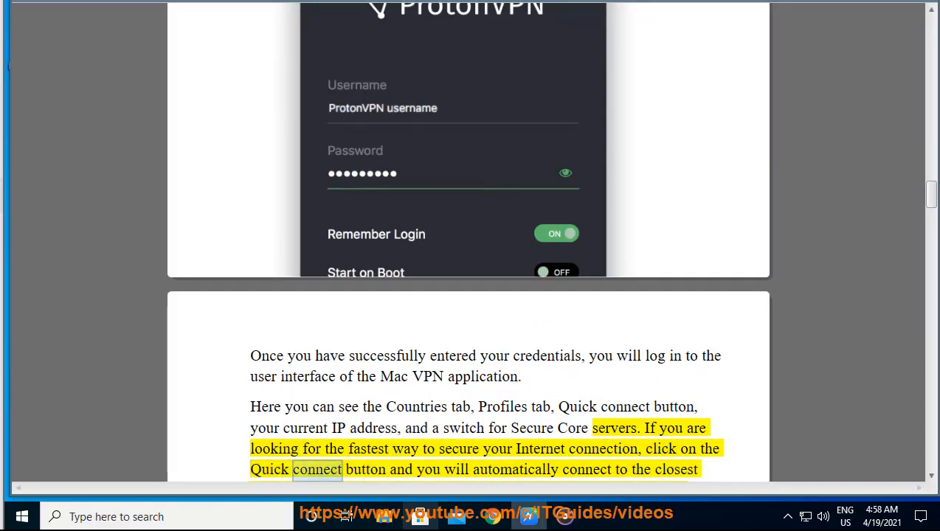
pyautogui.scroll(-3)
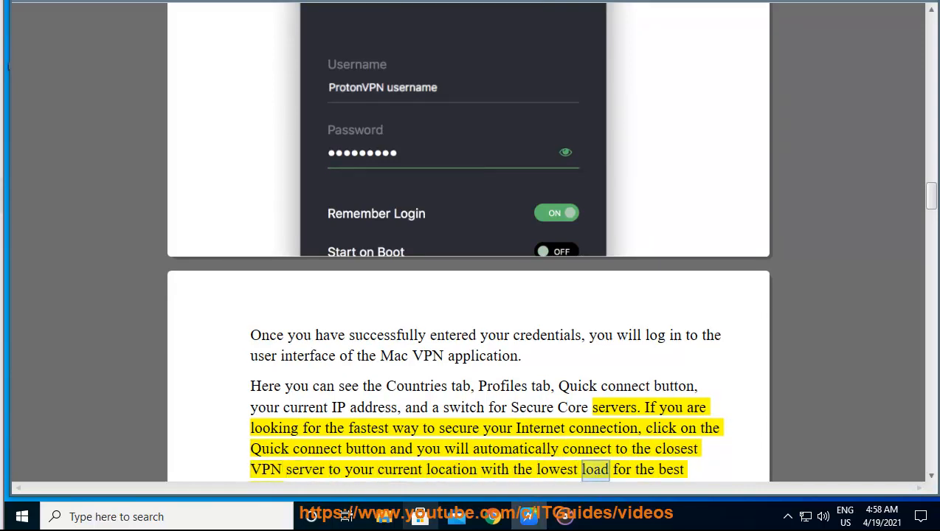
pyautogui.scroll(-3)
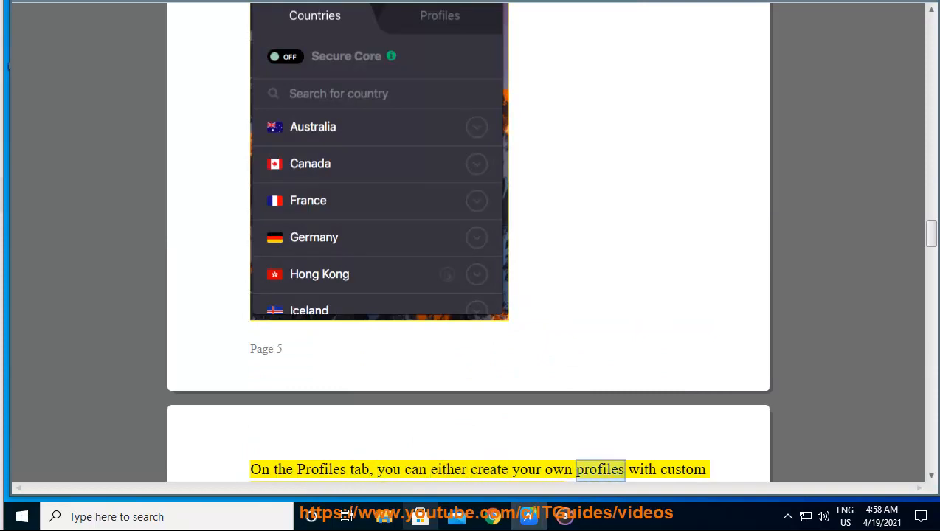
pyautogui.scroll(-3)
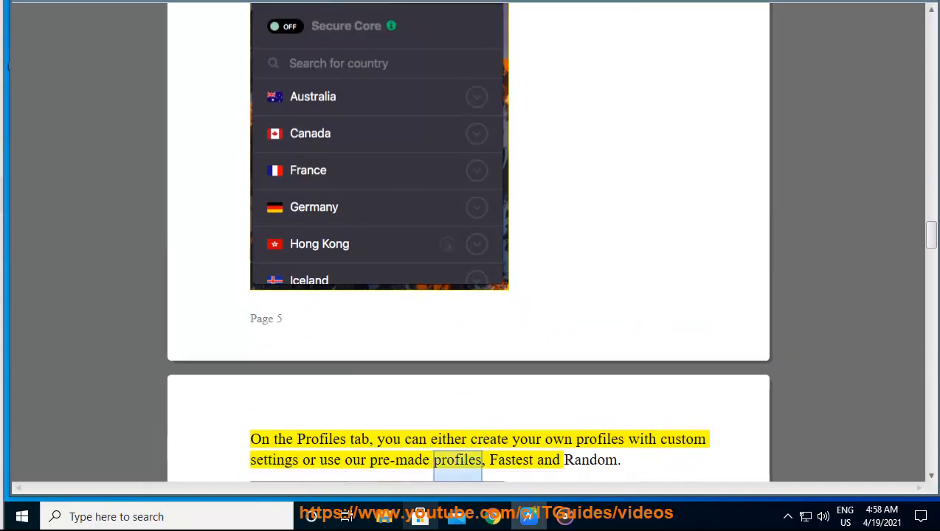
pyautogui.scroll(-3)
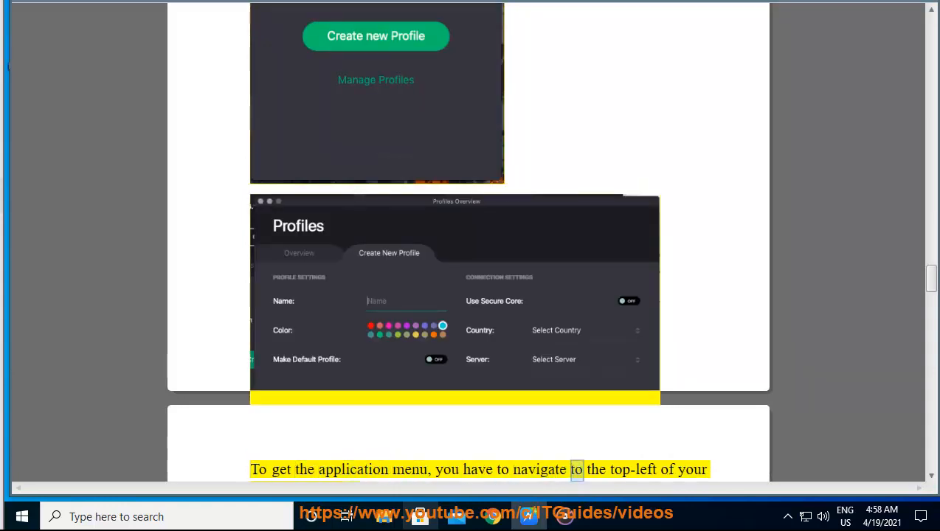
pyautogui.scroll(-3)
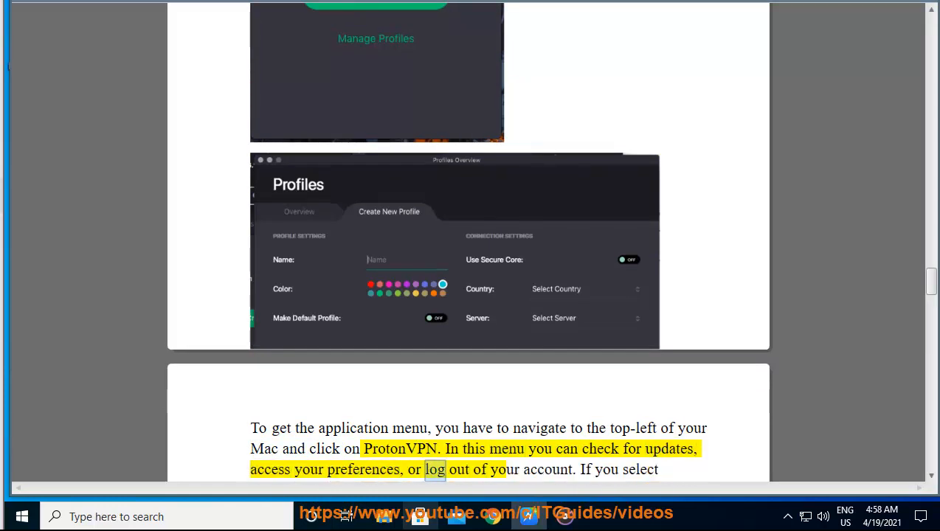
pyautogui.scroll(-3)
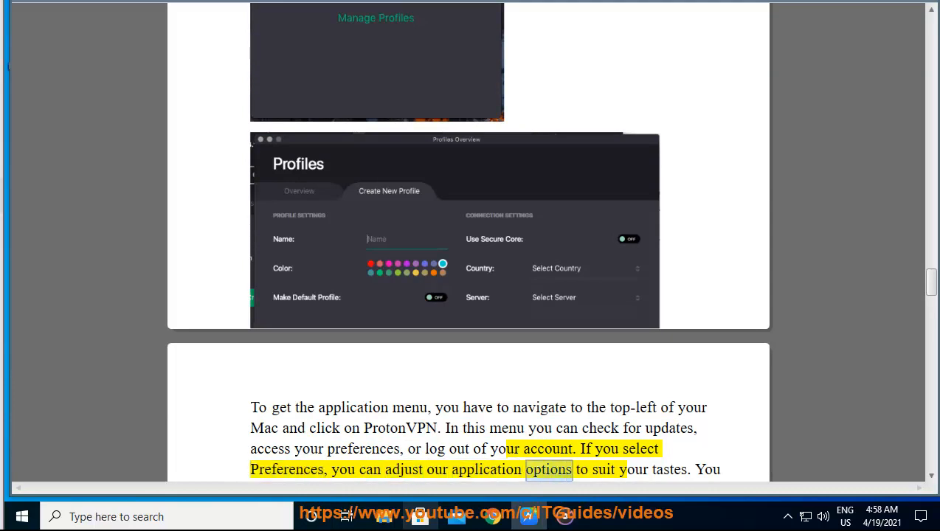
pyautogui.scroll(-3)
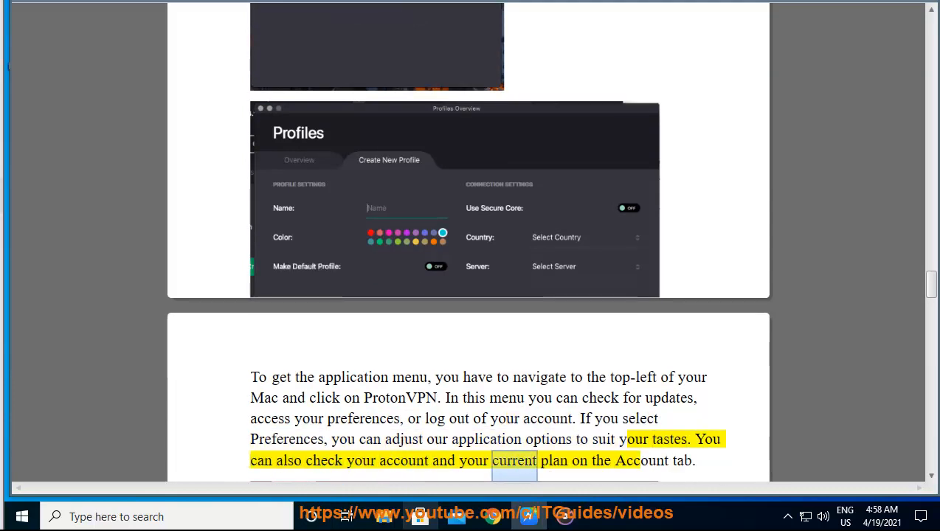
pyautogui.scroll(-3)
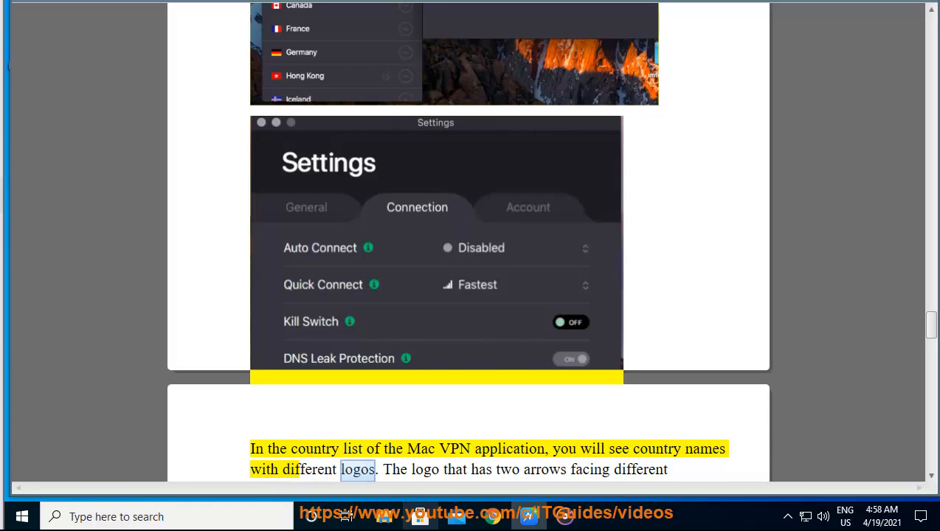
pyautogui.scroll(-3)
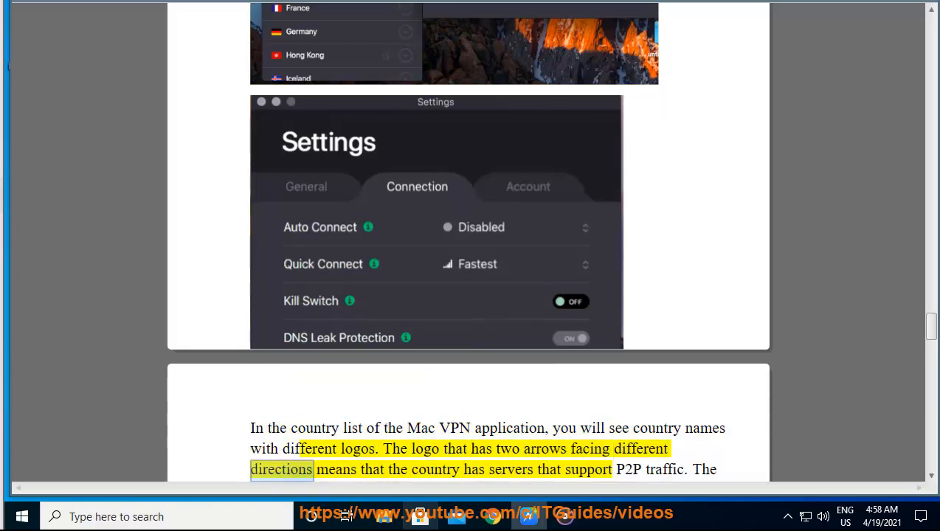
pyautogui.doubleClick(628, 469)
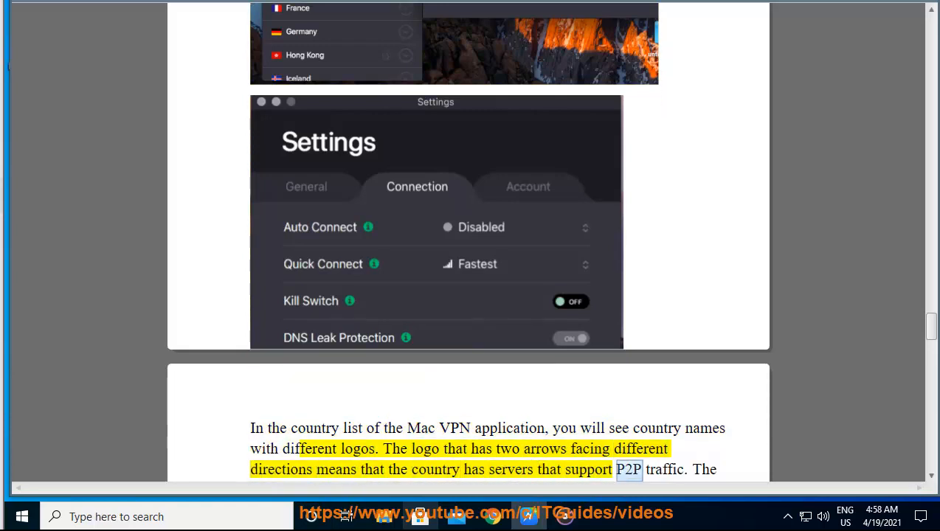
pyautogui.scroll(-3)
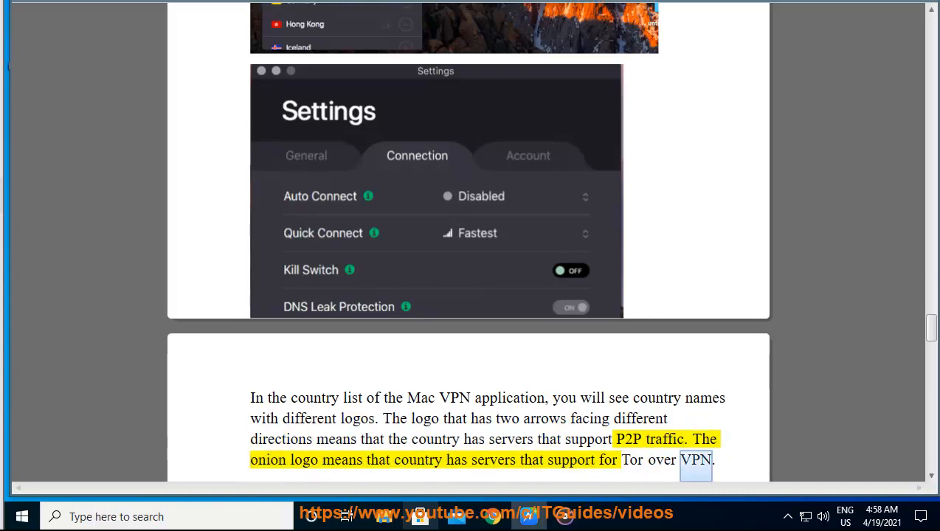
pyautogui.scroll(-3)
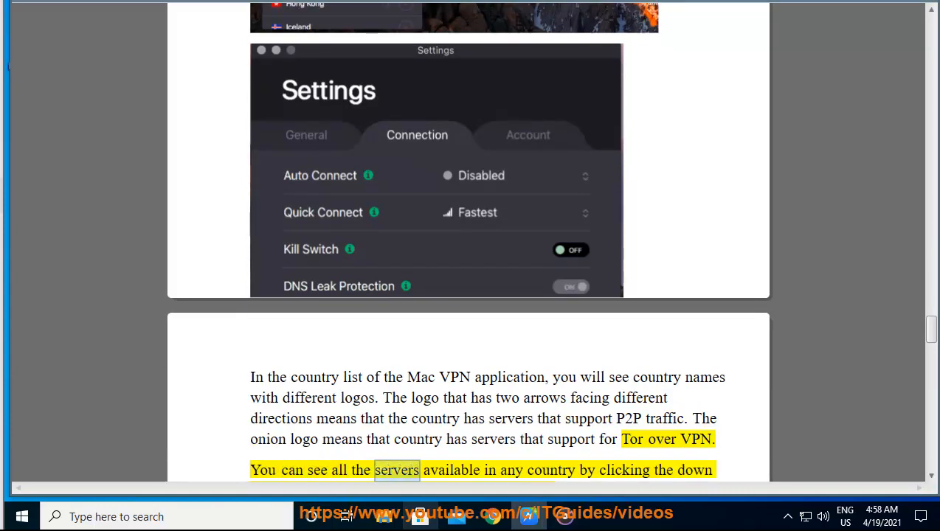
pyautogui.scroll(-3)
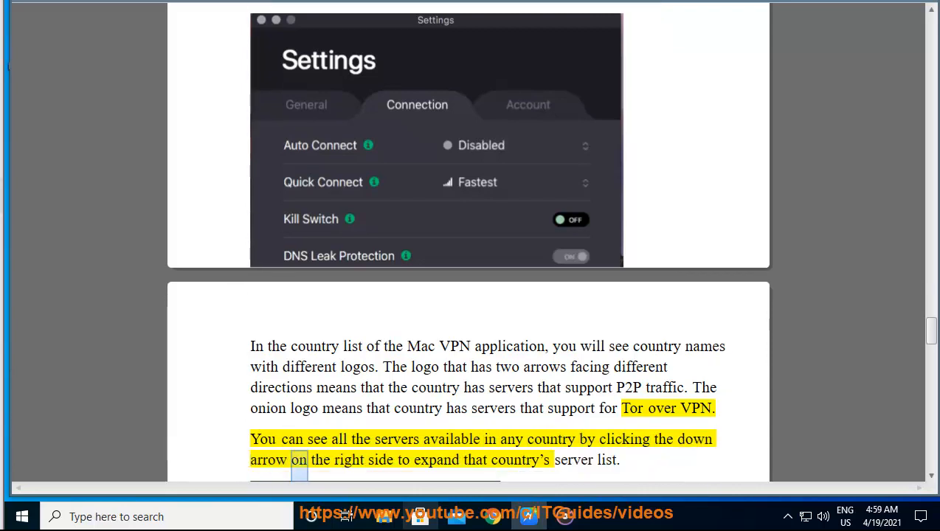
pyautogui.scroll(-3)
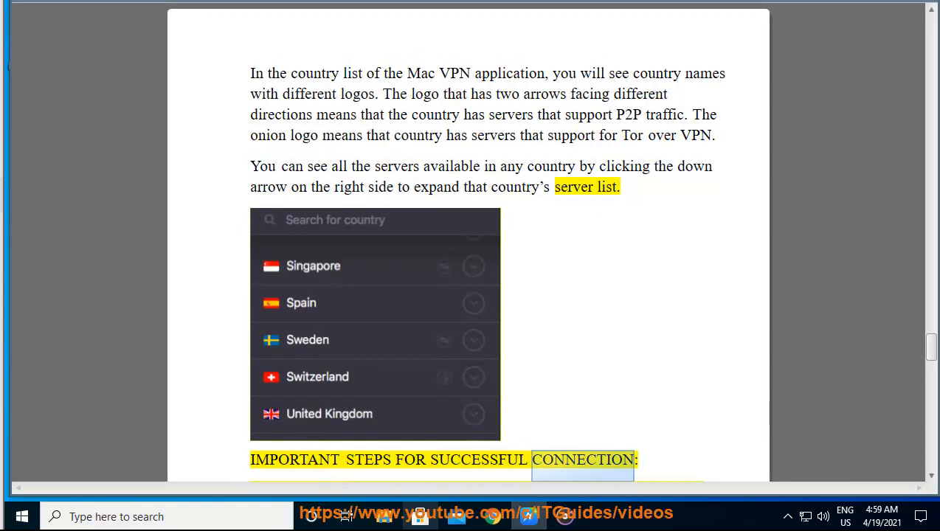
pyautogui.scroll(-3)
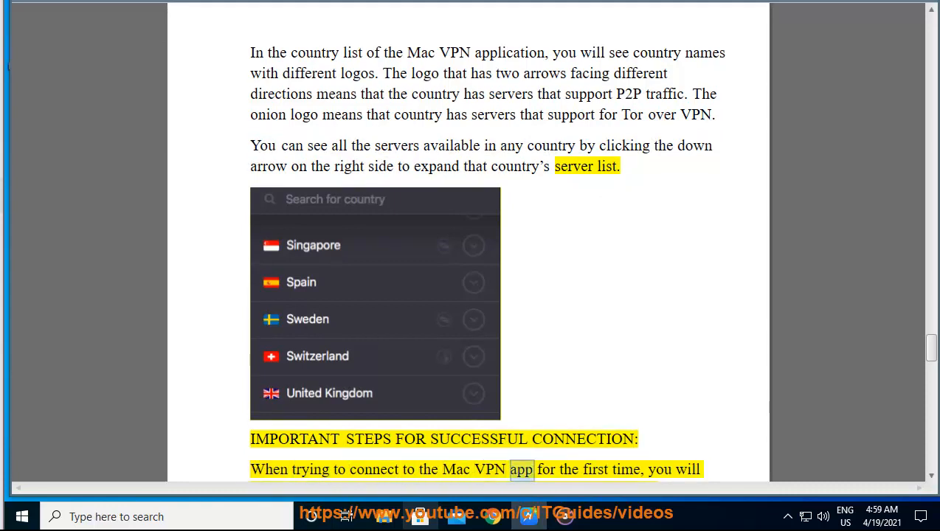
pyautogui.scroll(-3)
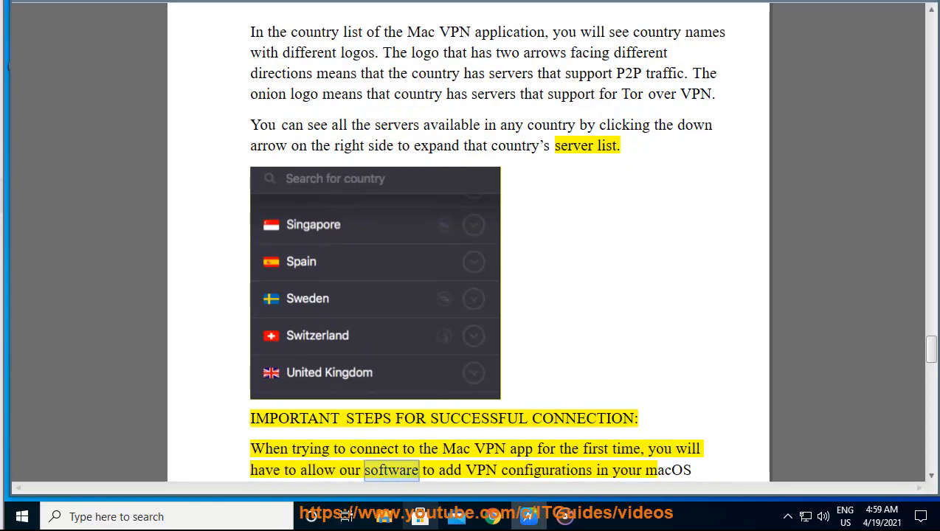
pyautogui.scroll(-3)
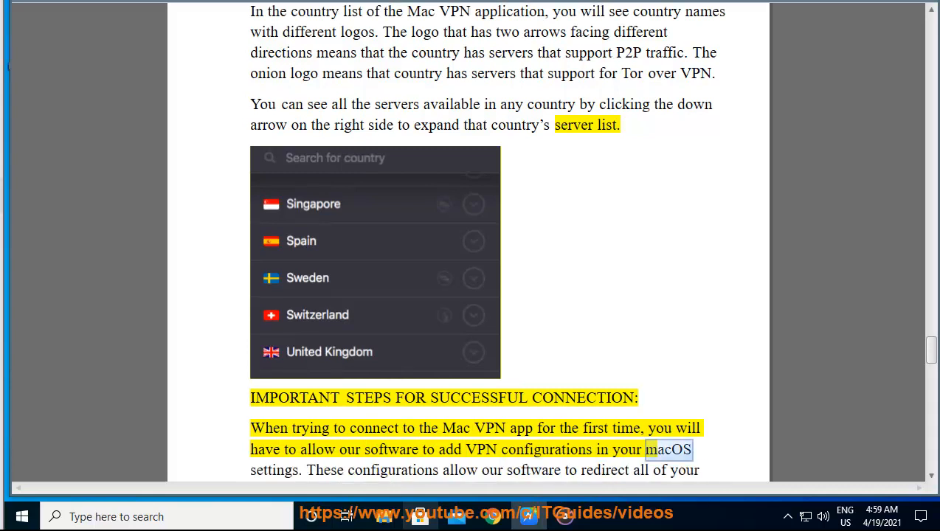
pyautogui.doubleClick(393, 469)
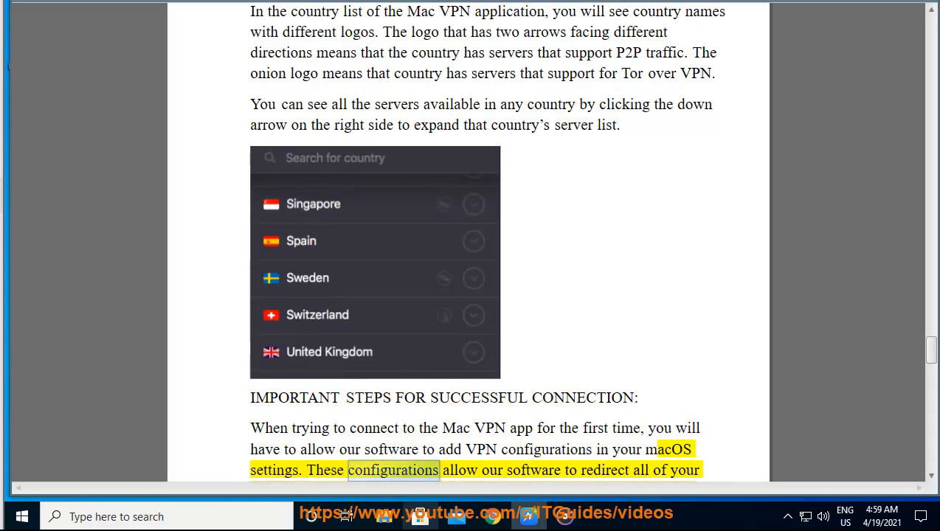
pyautogui.scroll(-3)
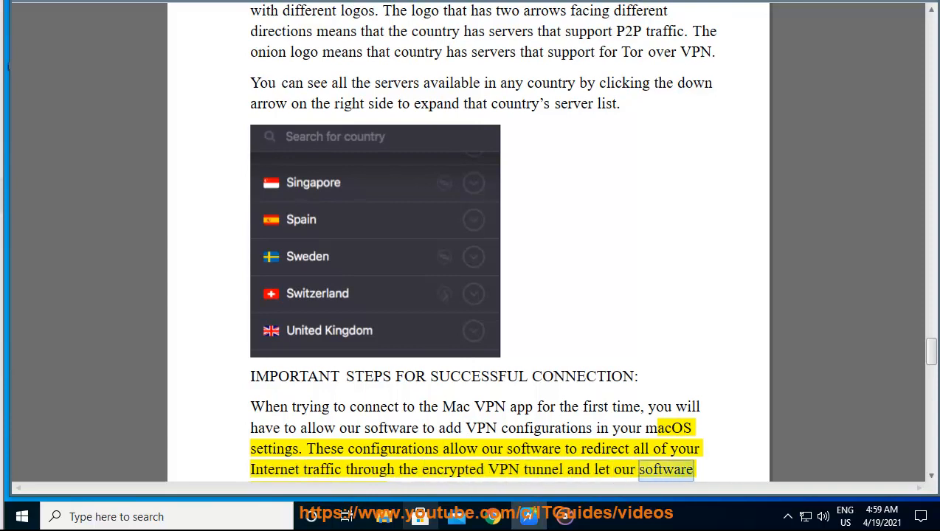
pyautogui.scroll(-3)
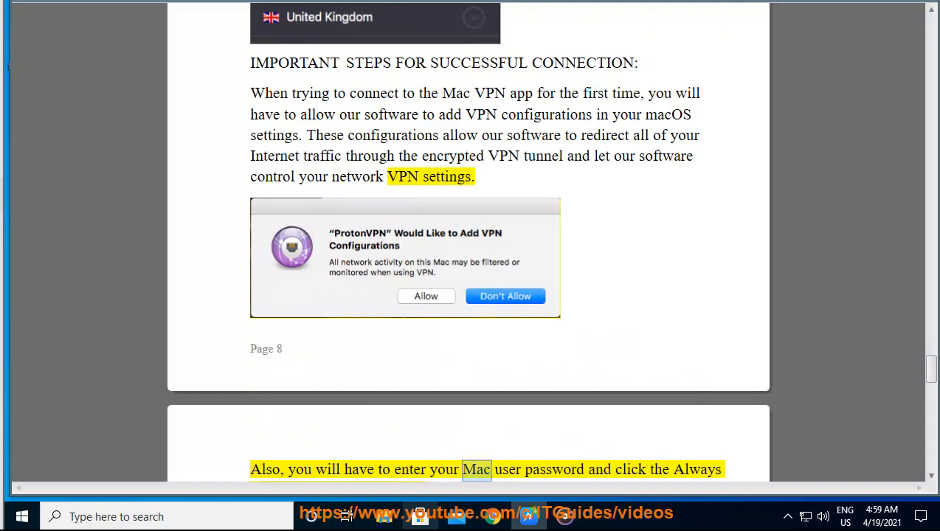
pyautogui.scroll(-3)
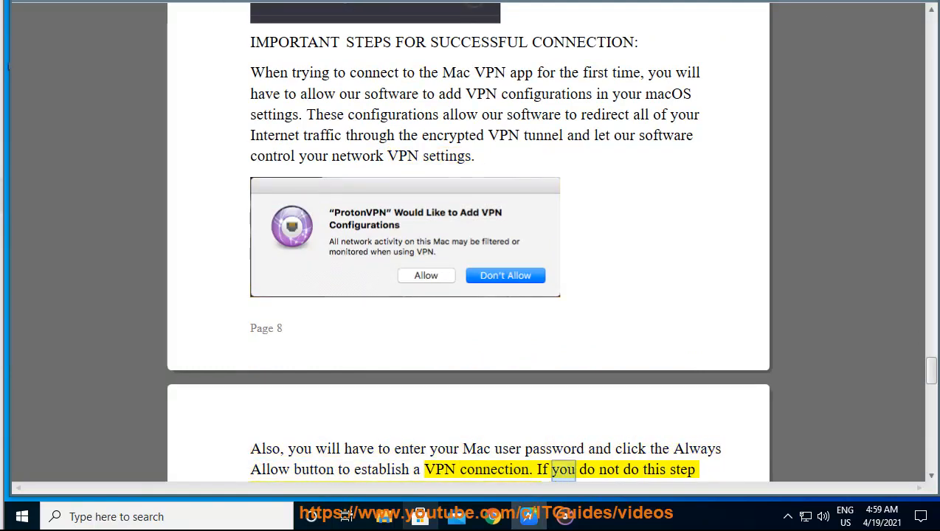
pyautogui.scroll(-3)
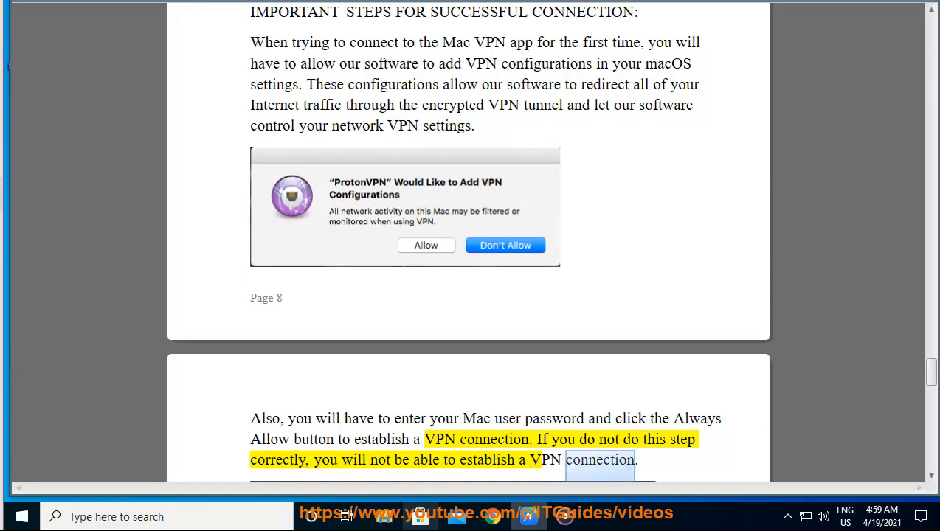
pyautogui.scroll(-3)
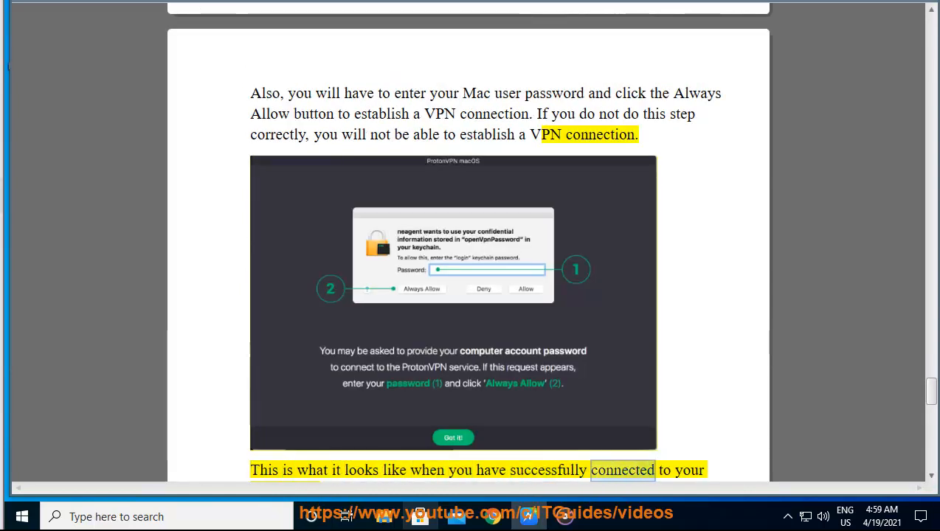
pyautogui.scroll(-3)
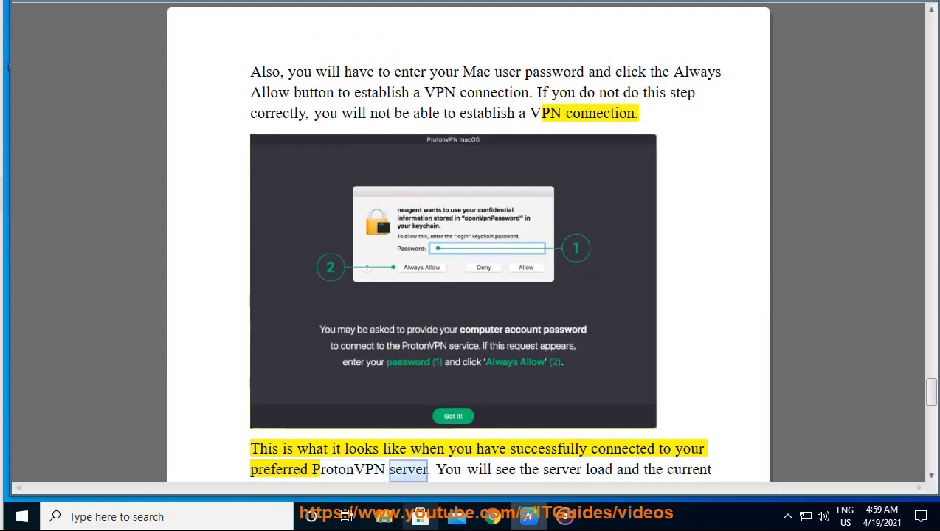
pyautogui.scroll(-3)
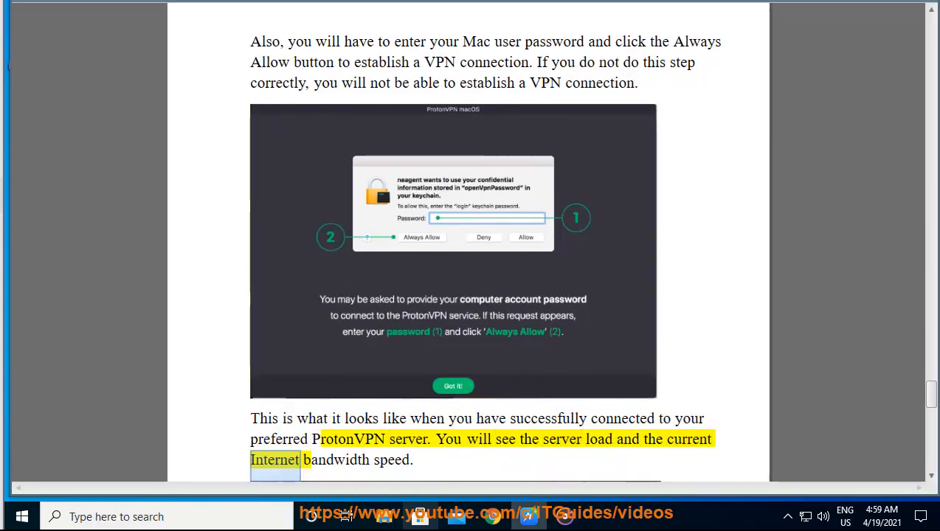
pyautogui.scroll(-3)
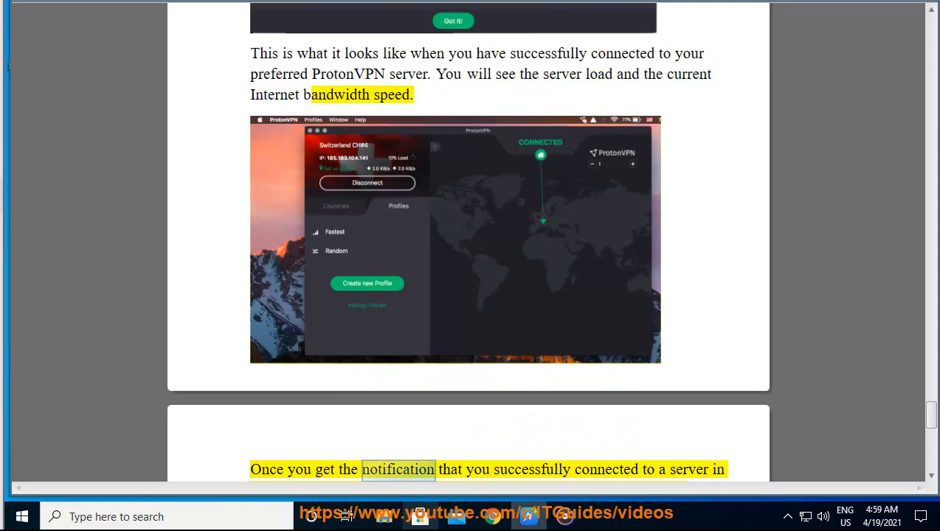
pyautogui.scroll(-3)
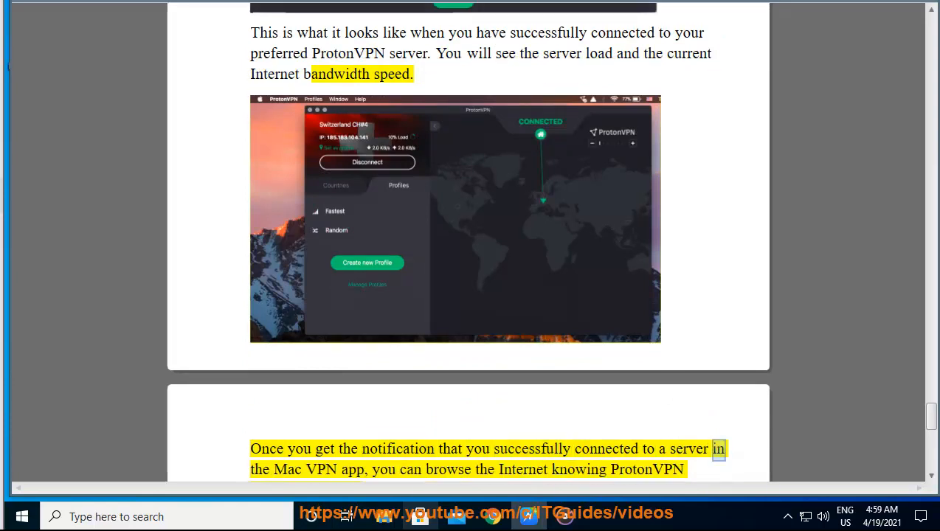
pyautogui.doubleClick(522, 469)
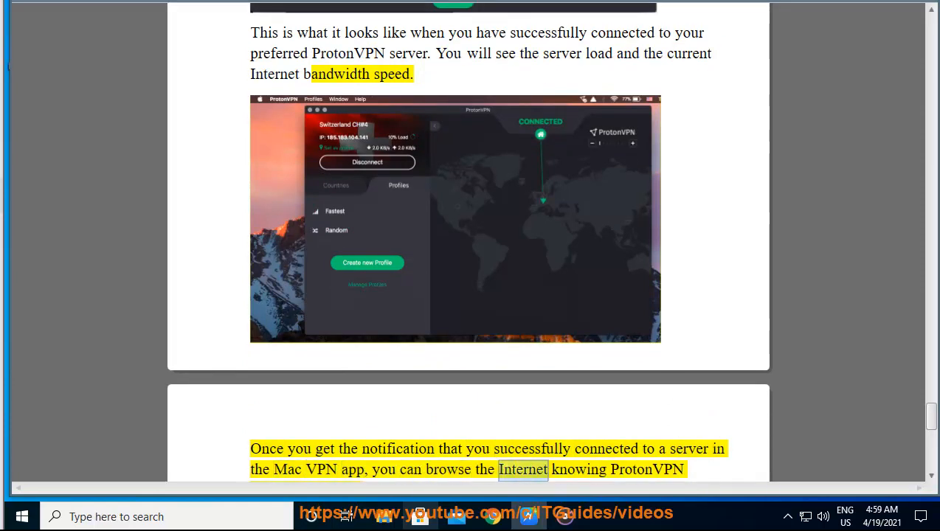
pyautogui.scroll(-3)
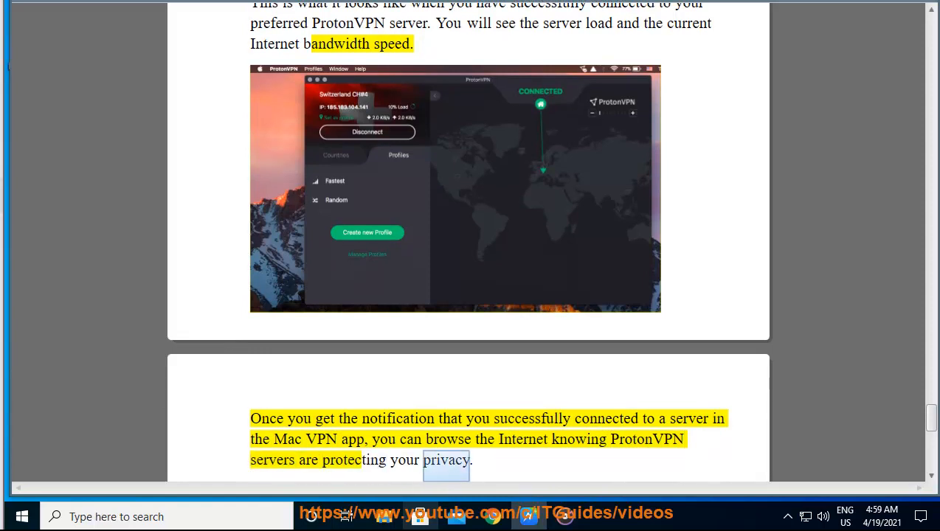